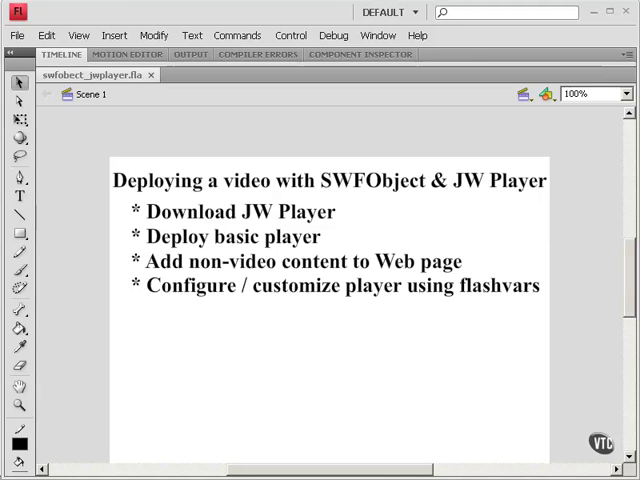
mouse_move(524, 244)
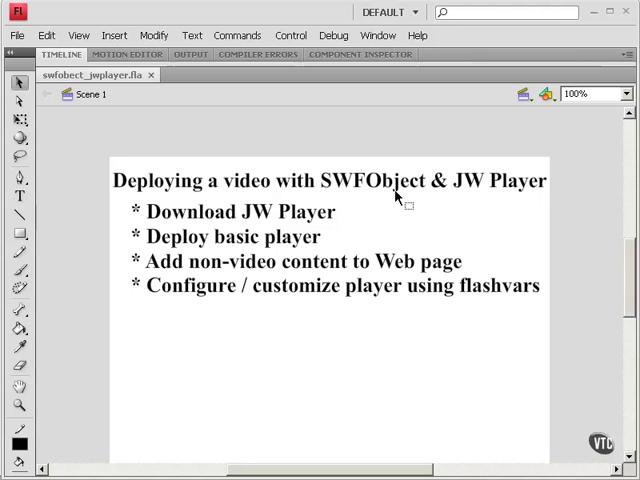
mouse_move(508, 192)
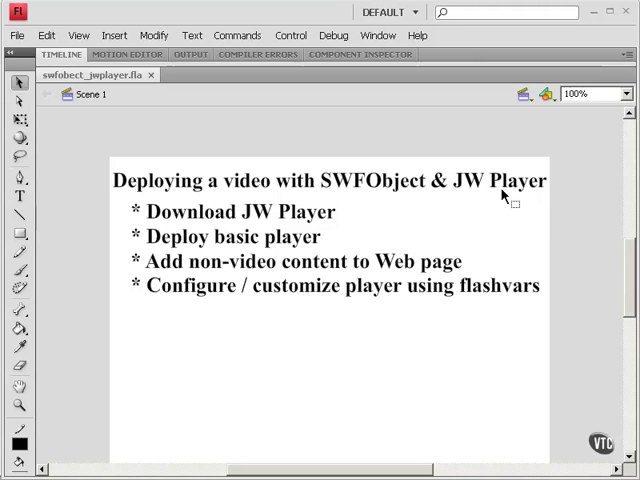
mouse_move(272, 305)
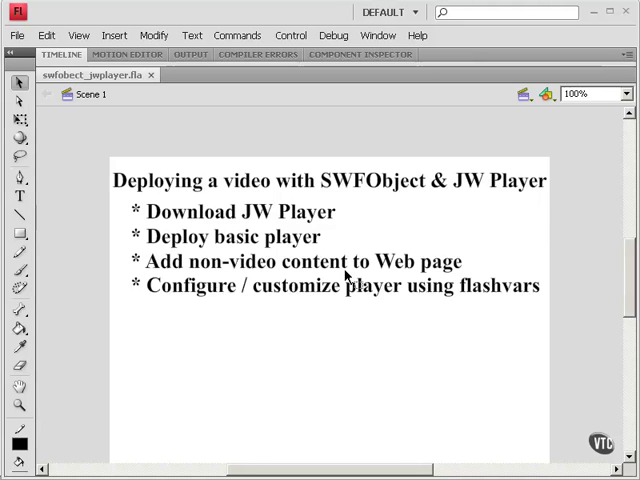
mouse_move(400, 272)
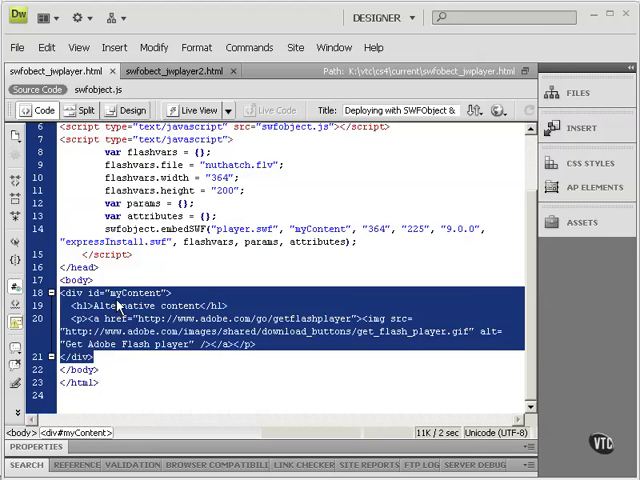
mouse_move(140, 307)
type(" align=\"center\"")
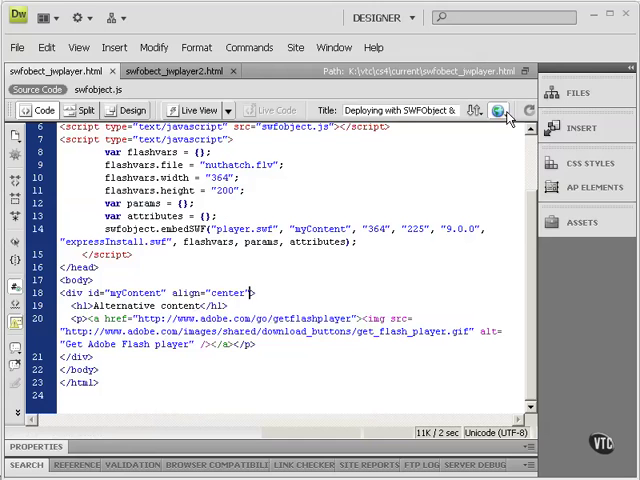
Preview the saved test page in Firefox with the JW Player video loaded.
left_click(494, 110)
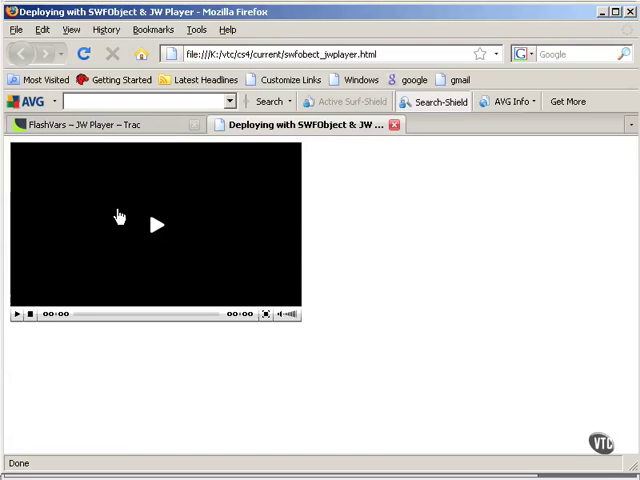
mouse_move(93, 168)
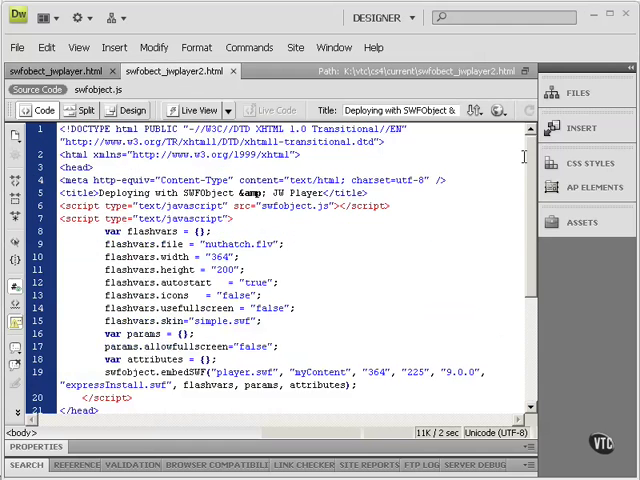
Scroll through the second player page's flashvars code for autostart, icons, fullscreen and skin.
scroll("down", 3)
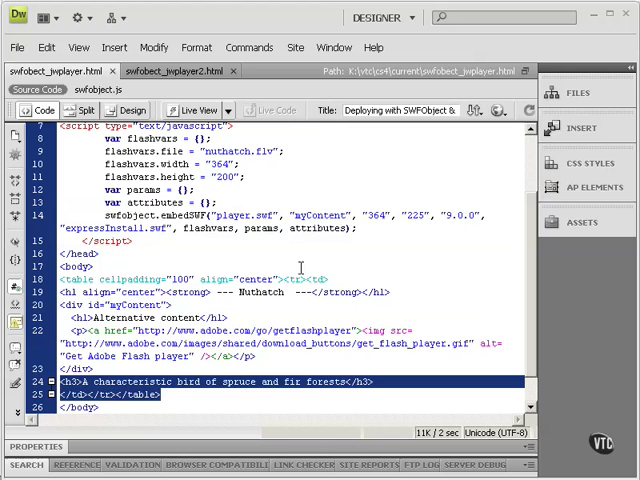
Preview the updated page with the centered Nuthatch heading and table-framed player in Firefox.
left_click(498, 110)
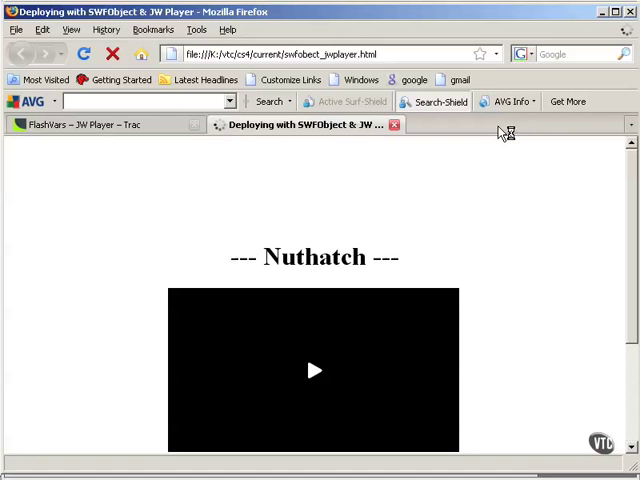
Check the forest-bird caption below the player in Firefox, then select the myContent div back in Code view.
scroll("down", 3)
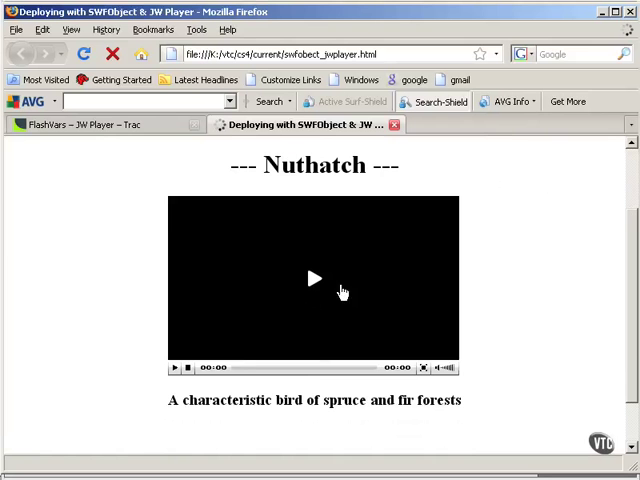
left_click(313, 278)
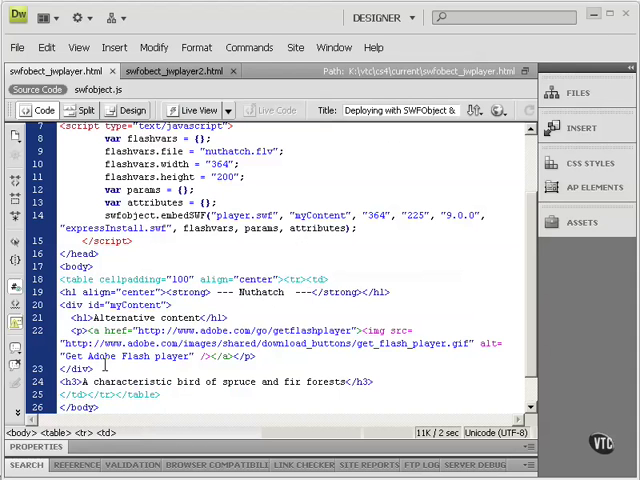
left_click(65, 305)
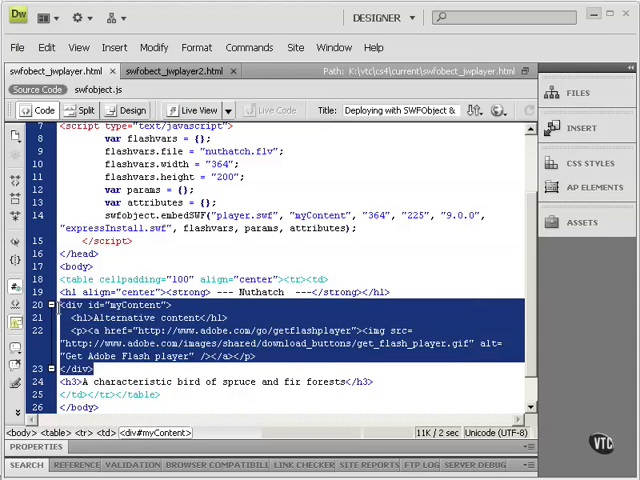